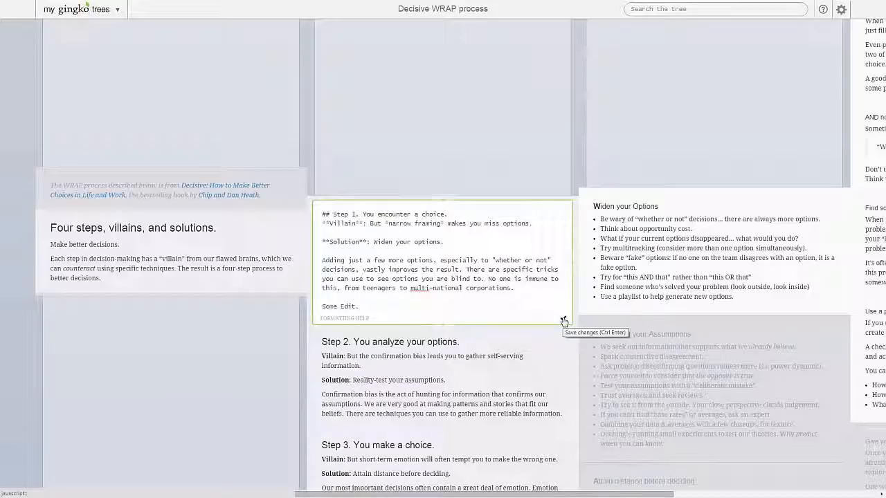
Save the Step 1 card edit ending with 'Some Edit.' as formatted text
click(564, 322)
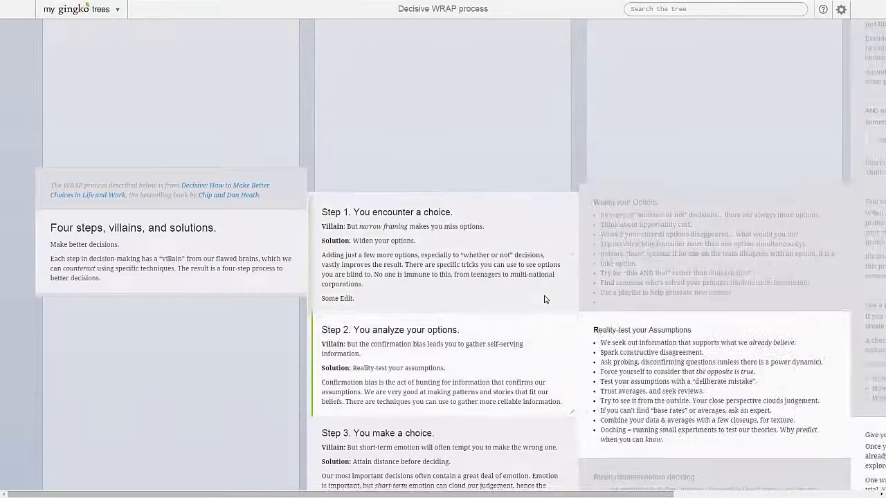
scroll(down, 3)
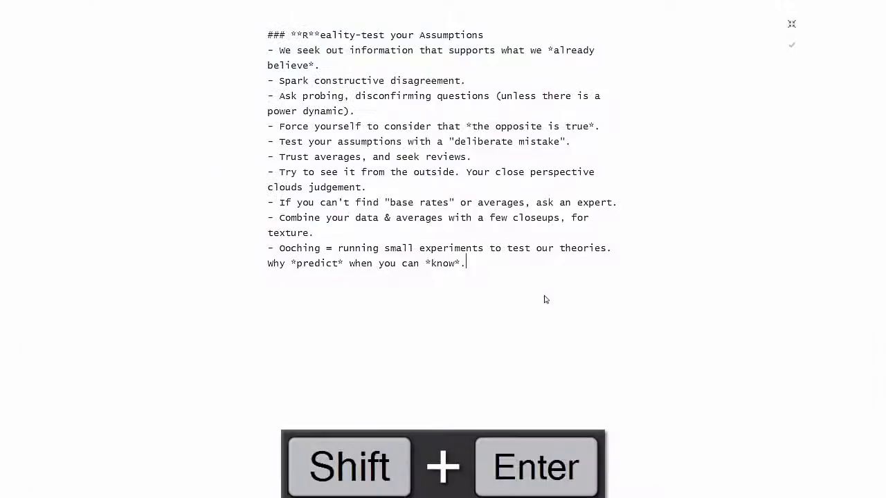
Add a new line 'Fullscreen!' after the last bullet of the Reality-test card
key(shift+enter)
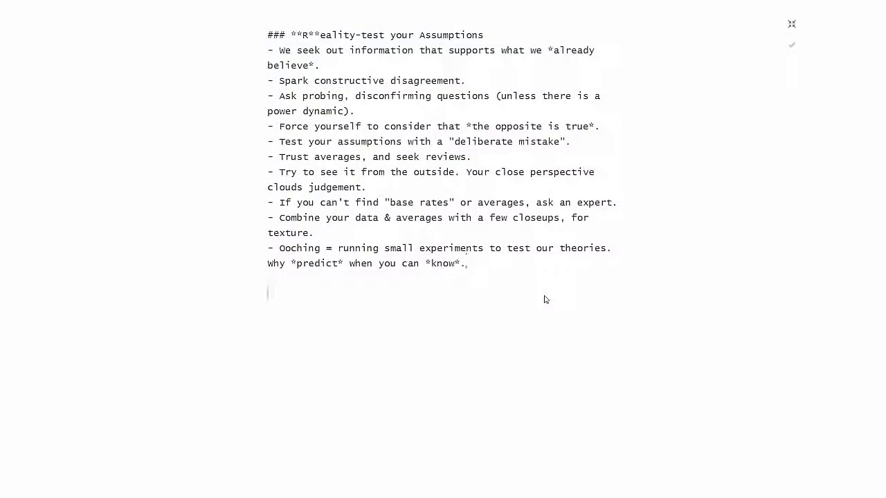
text(Fullscre)
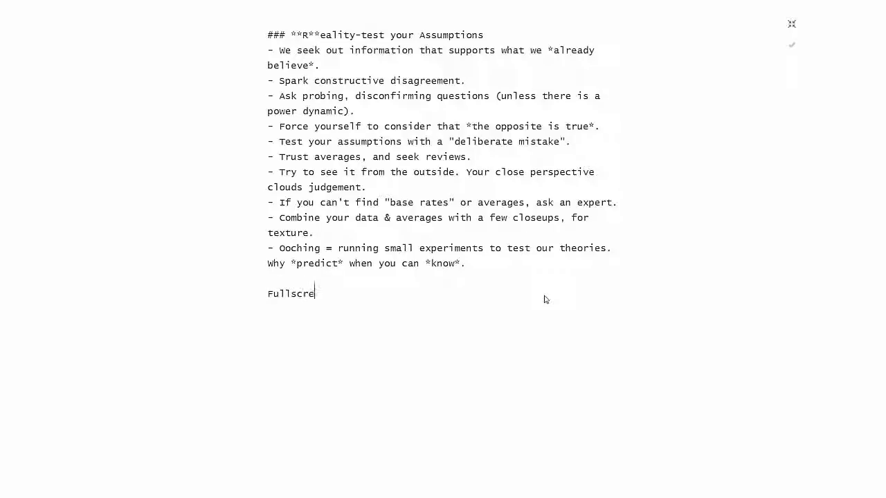
text(en!)
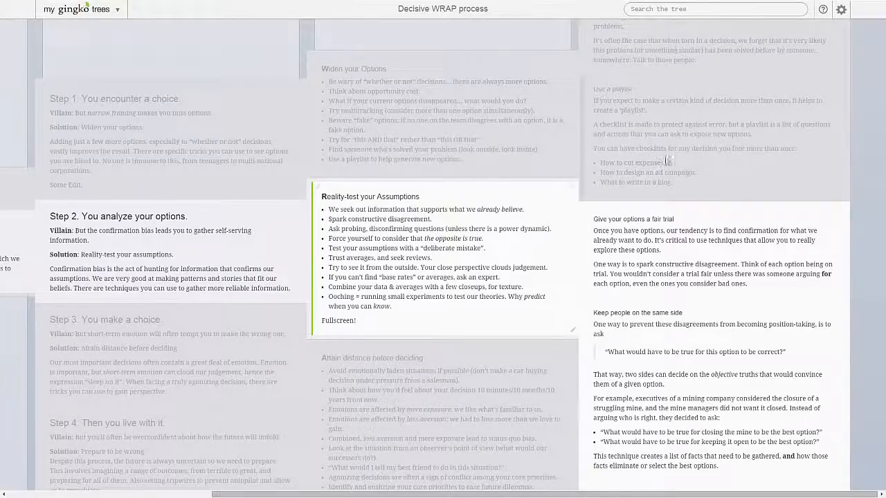
Show Gingko's help list of shortcuts, formatting help and video tutorials
click(823, 9)
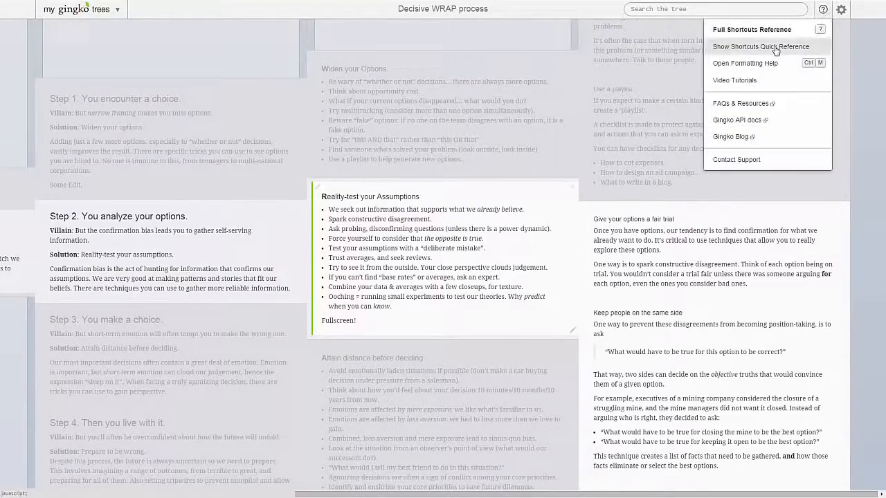